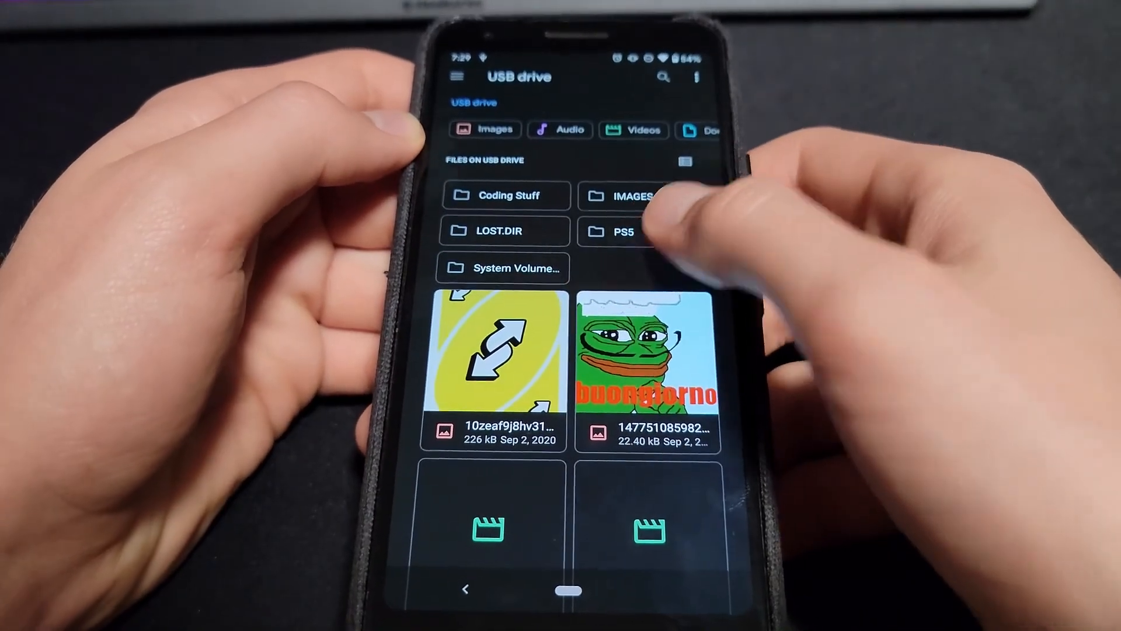
- Browse the USB drive into the PS5 folder toward CREATE > Screenshots
left_click(622, 230)
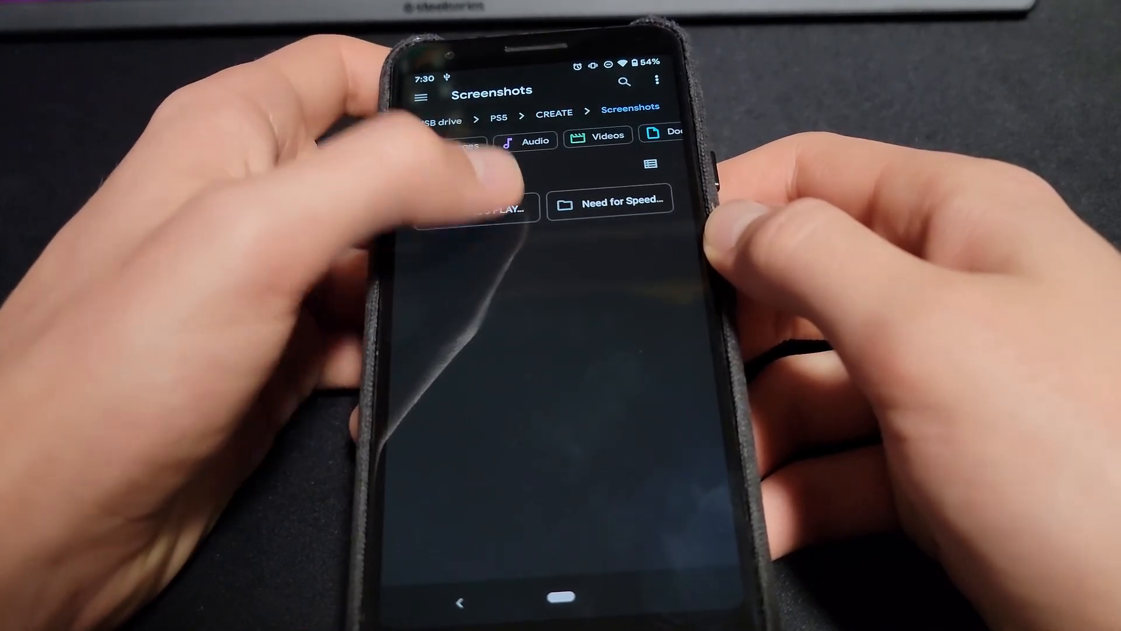
left_click(477, 207)
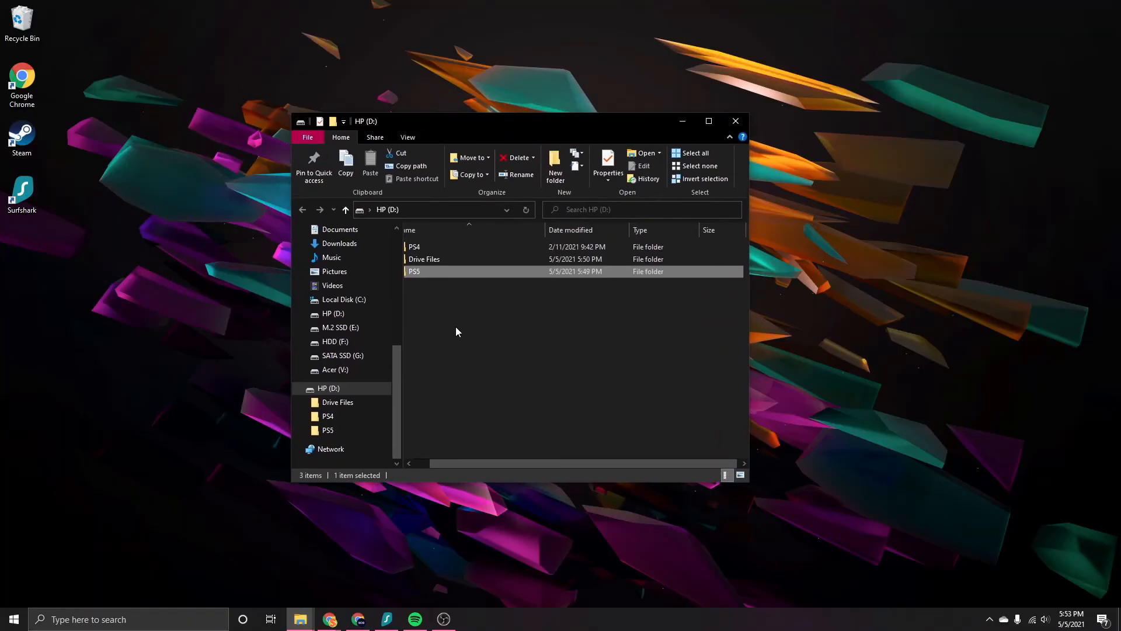
- Browse HP (D:) into PS5 > CREATE and drag the ASTRO's PLAYROOM JPG onto the desktop
left_click_drag(501, 120, 269, 107)
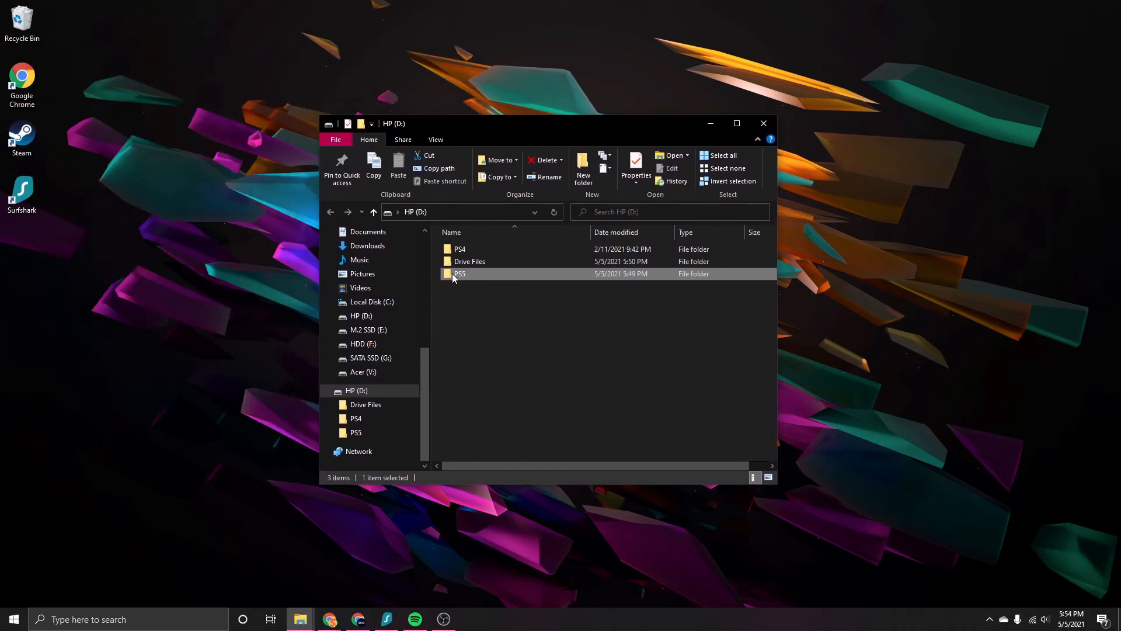
double_click(460, 274)
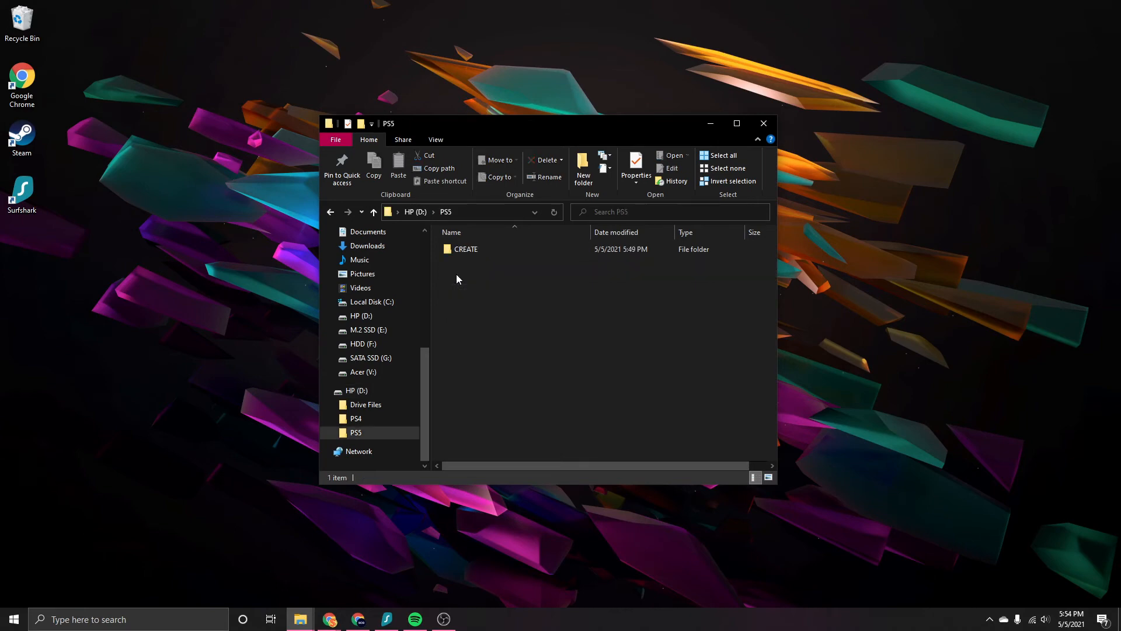
double_click(467, 249)
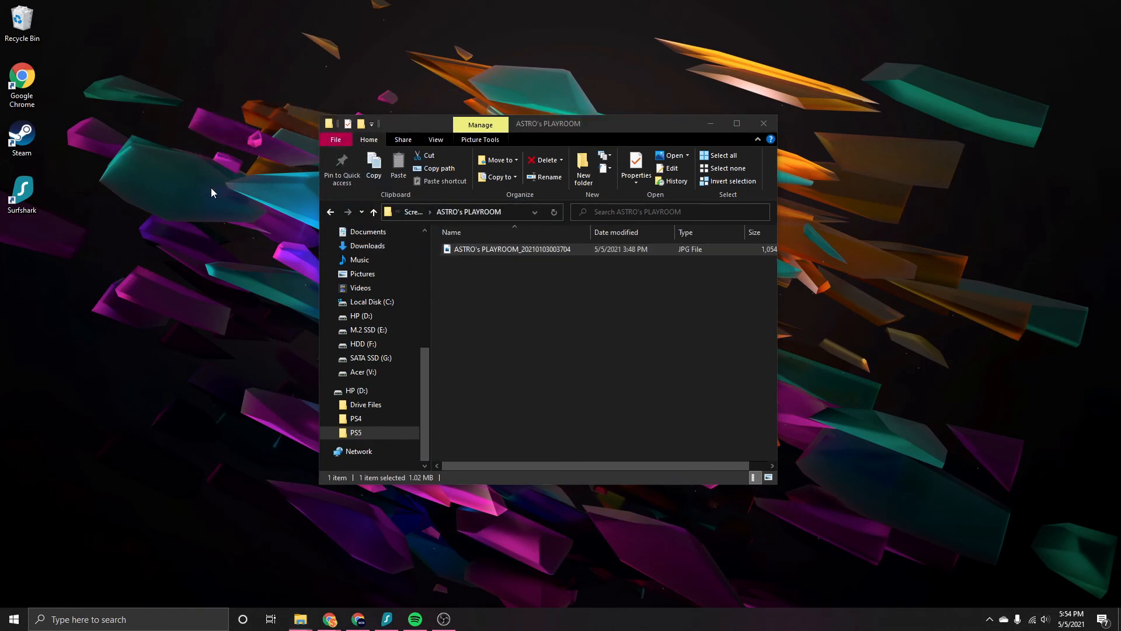
left_click_drag(512, 249, 198, 147)
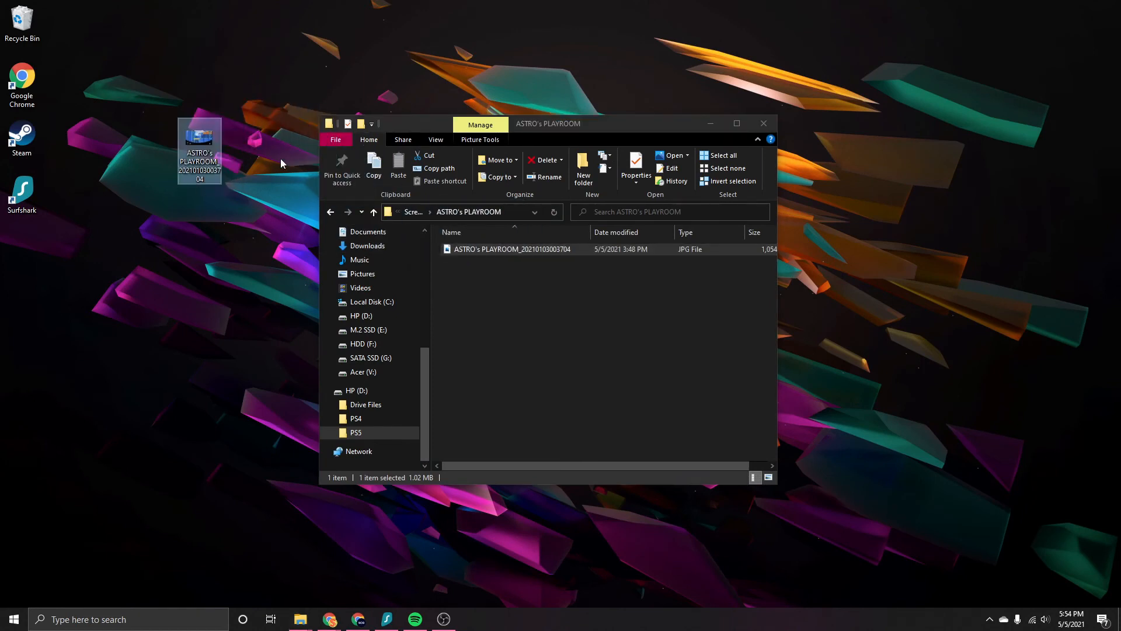
mouse_move(245, 172)
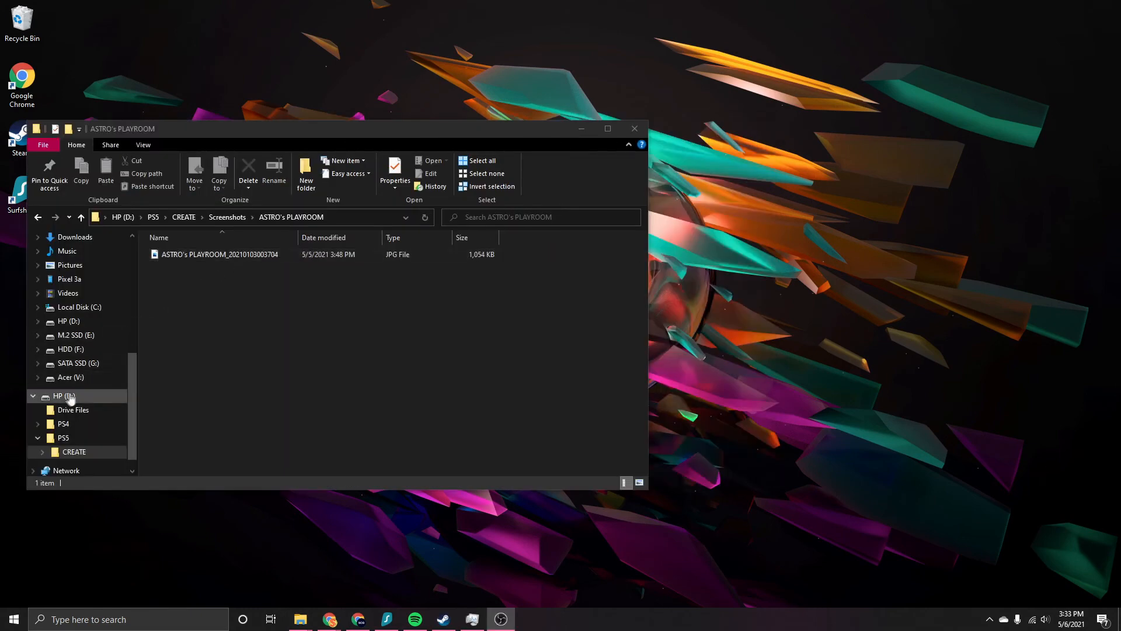
- Bring up the context menu for the HP (D:) drive in the navigation pane
right_click(63, 396)
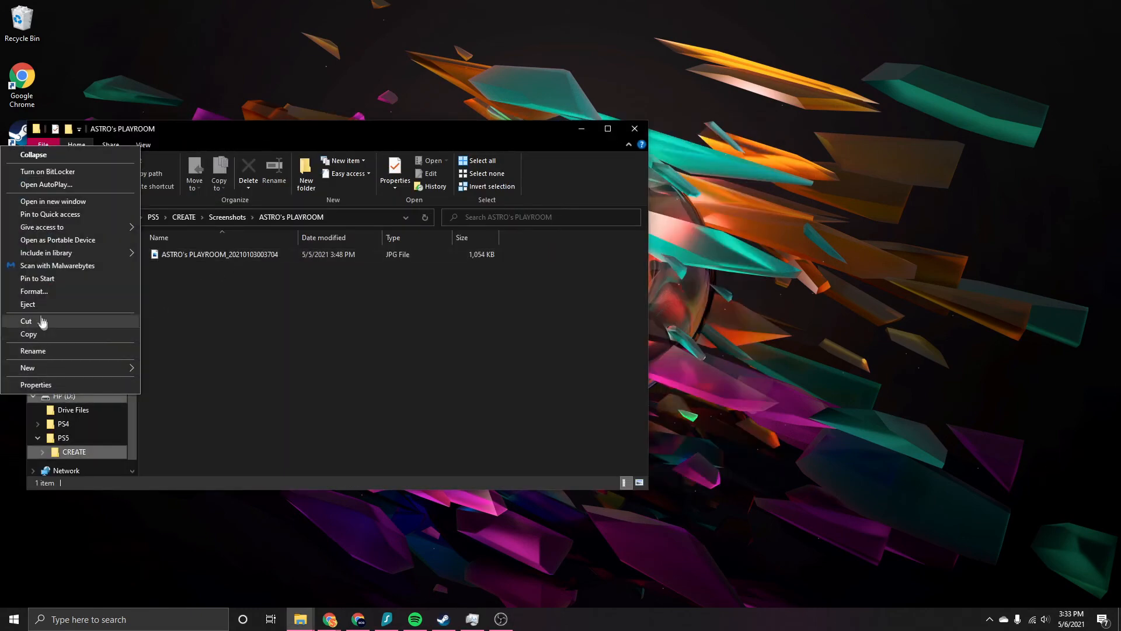